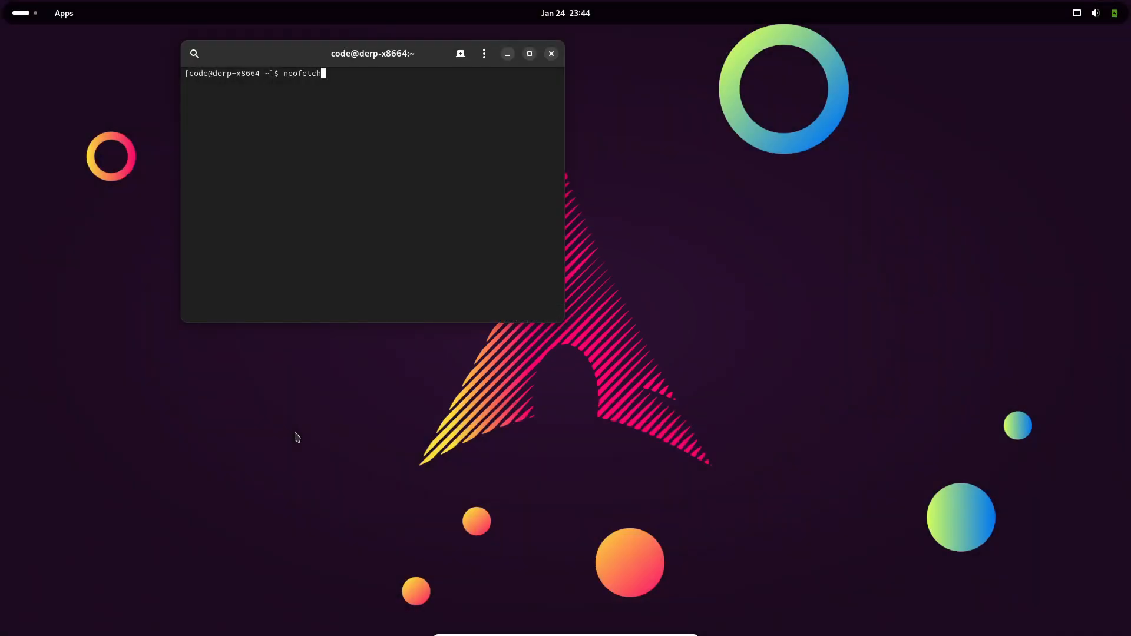
- Run neofetch to see kernel 6.10.6-arch1-1, then relaunch Console in a fresh window
key("Return")
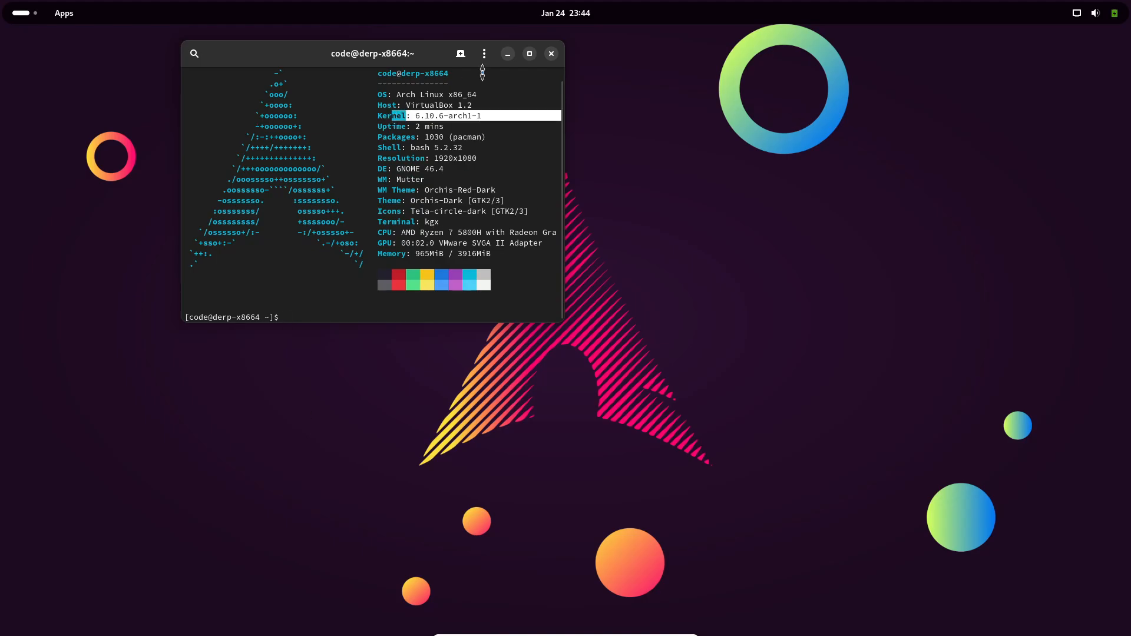
left_click(551, 53)
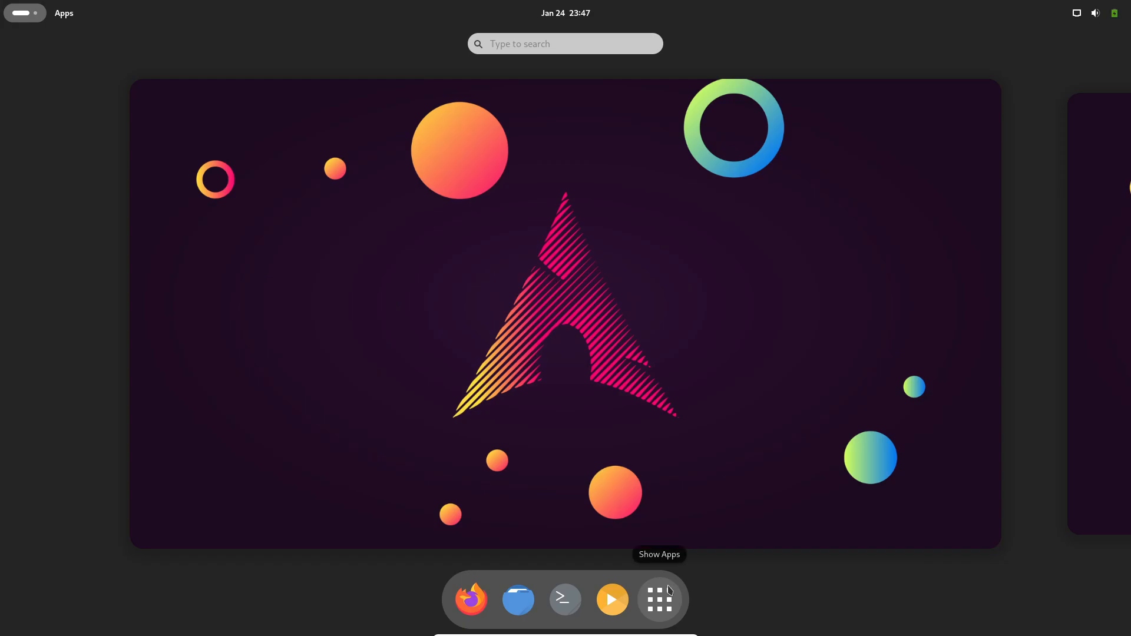
left_click(660, 600)
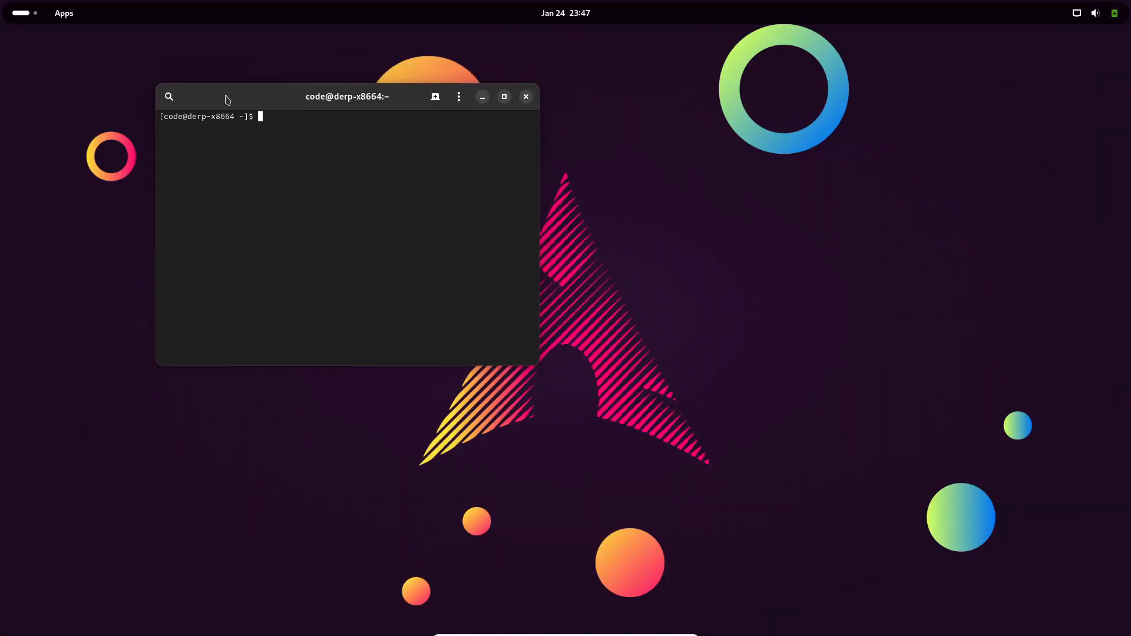
- Confirm kernel 6.10.6-arch1-1 x86_64 with uname -mrs, then create and enter new_kernel
type("u")
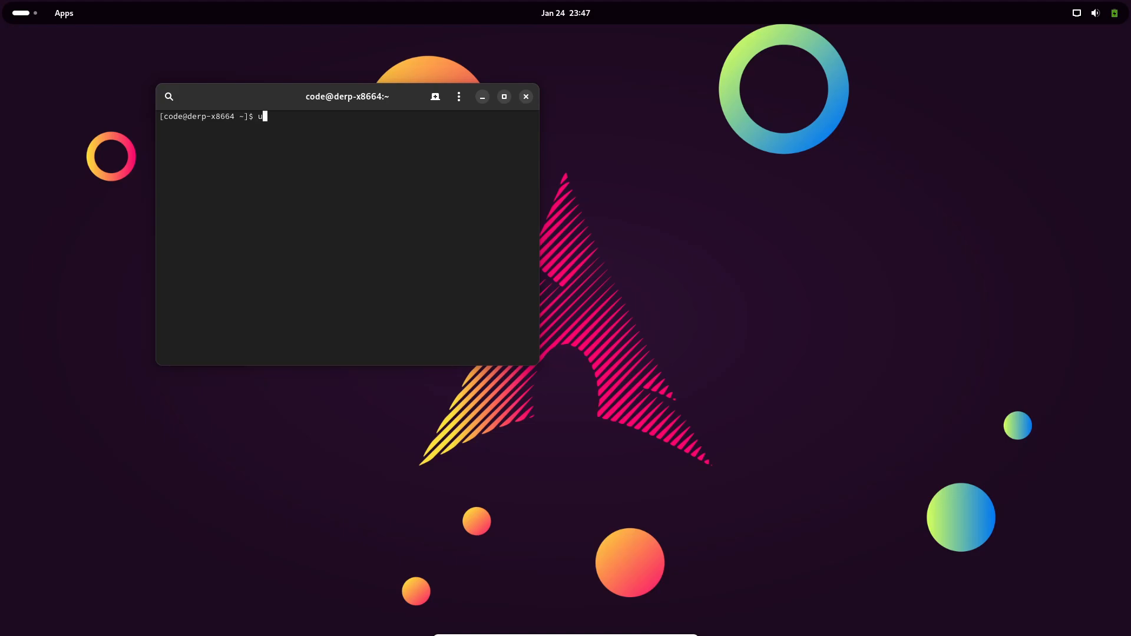
type("name -mrs")
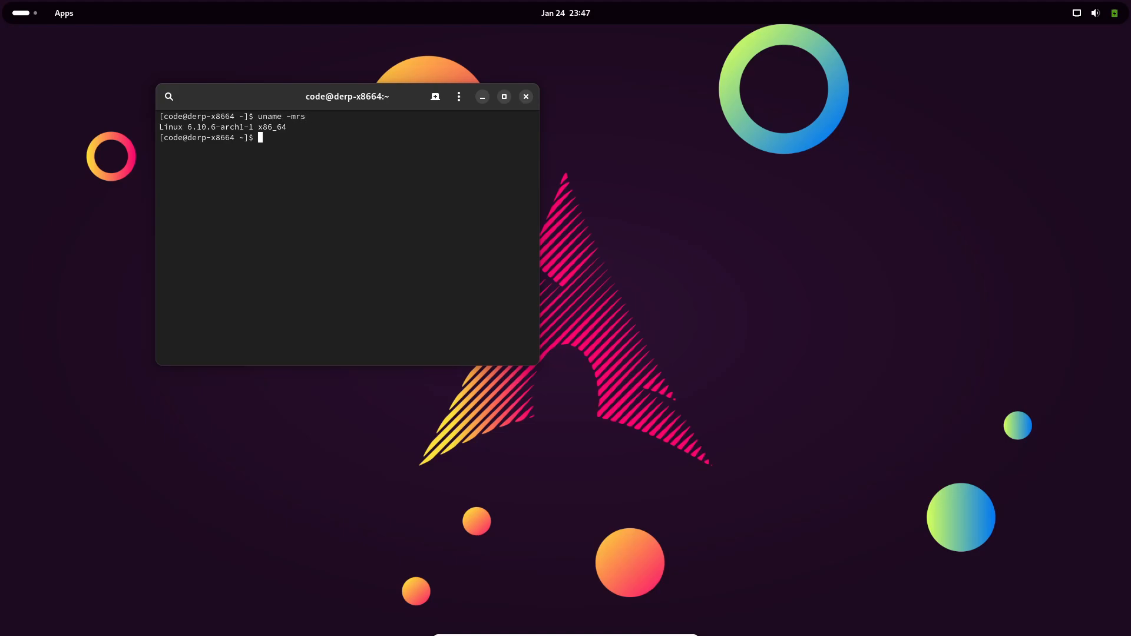
type("m")
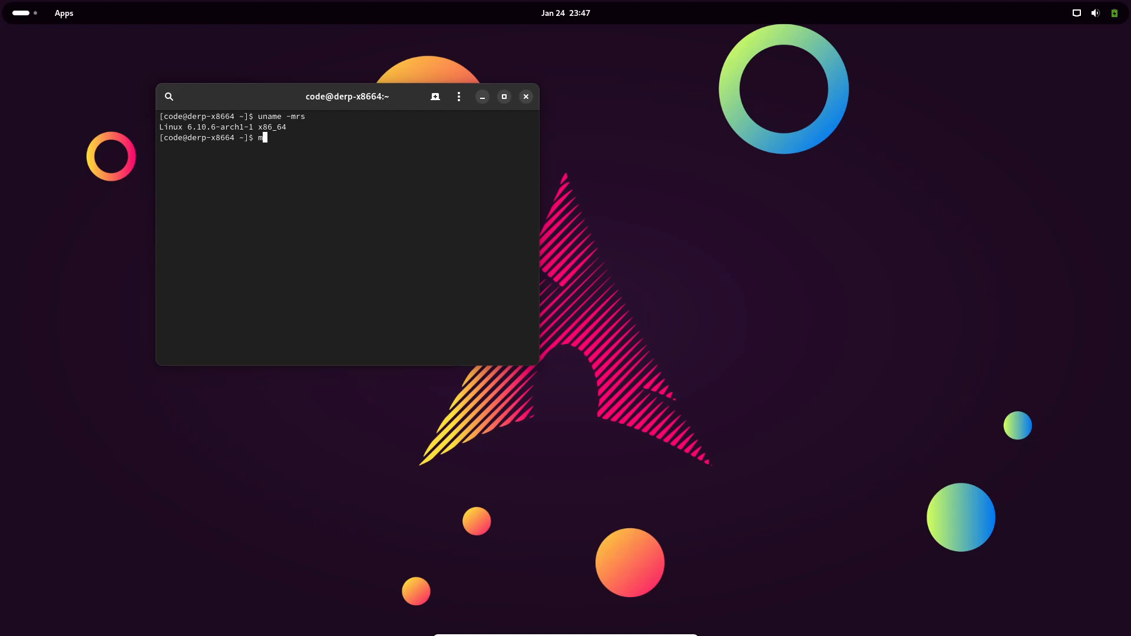
type("kdir n")
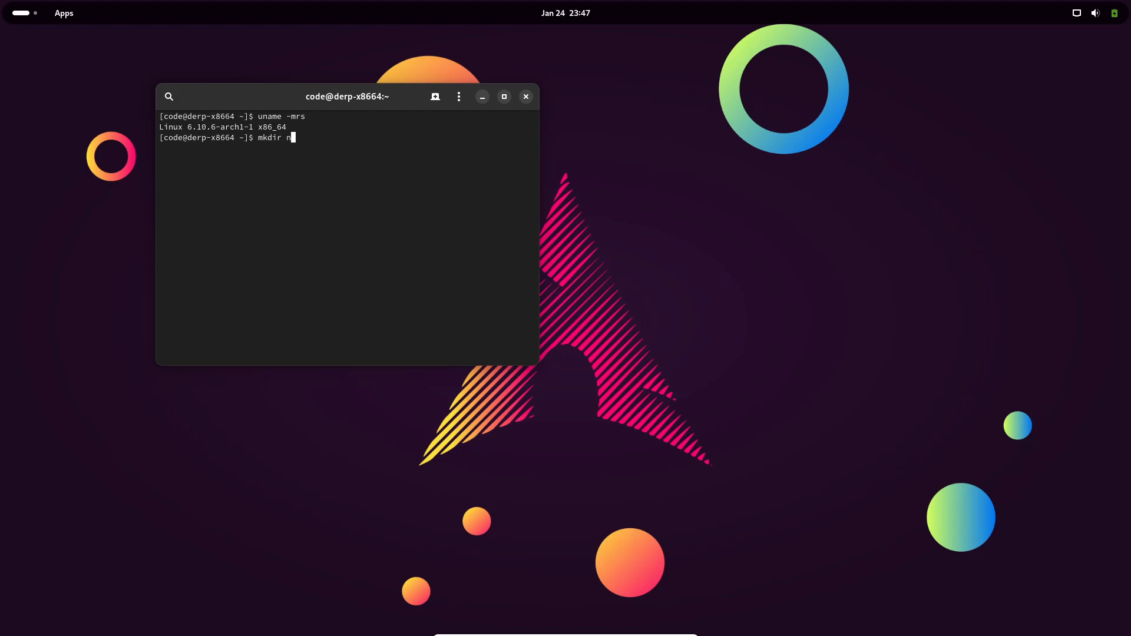
type("ew_kernel")
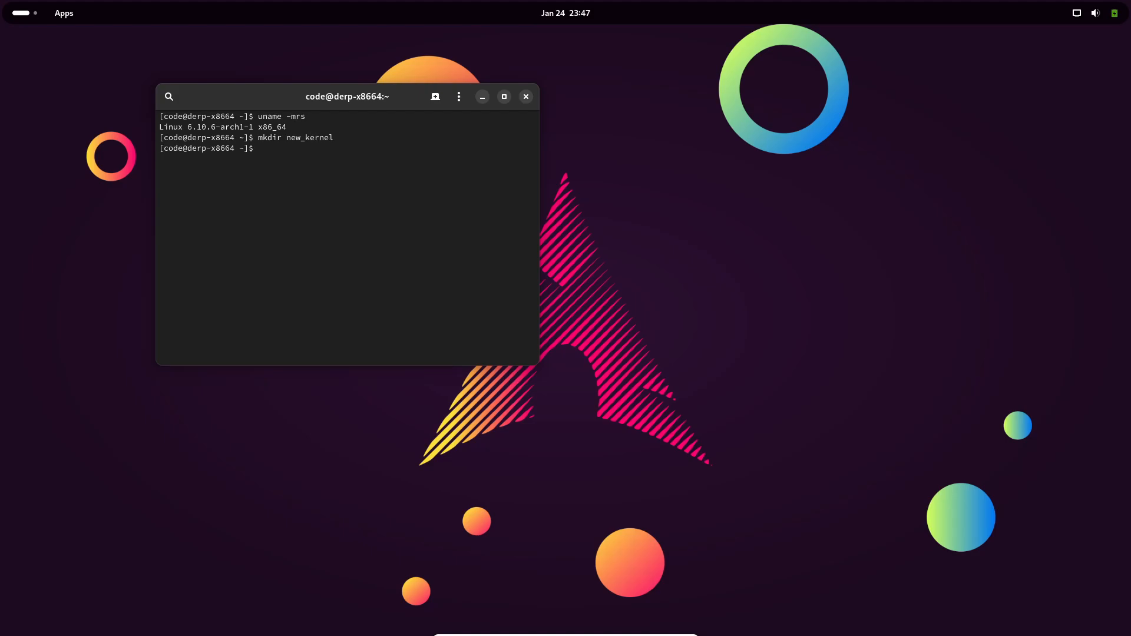
type("cd new_kernel")
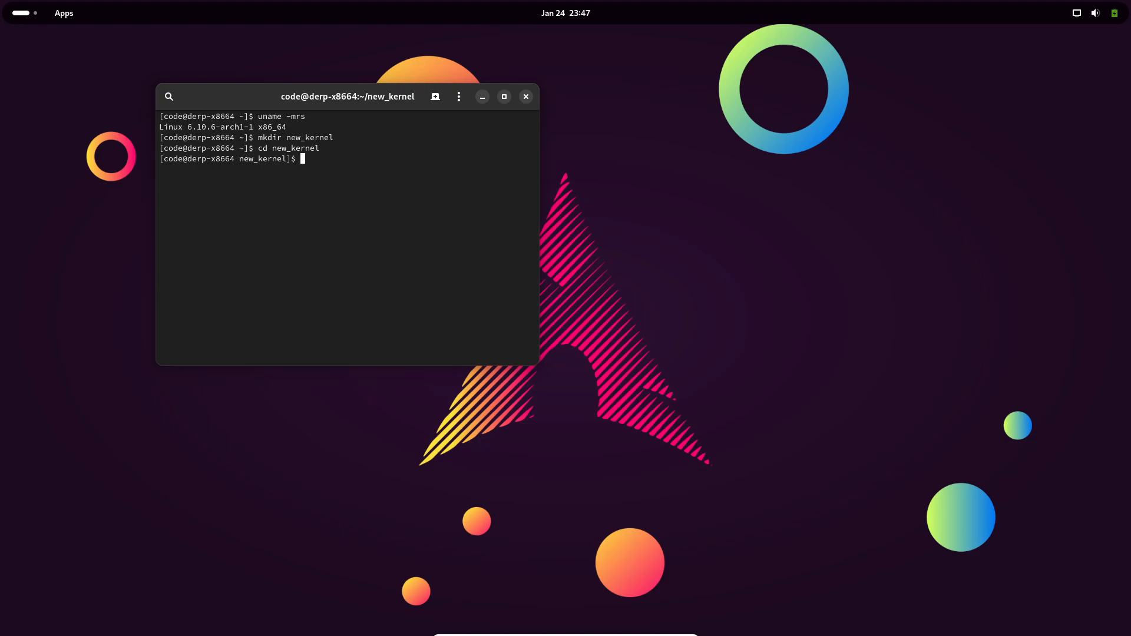
type("pacm")
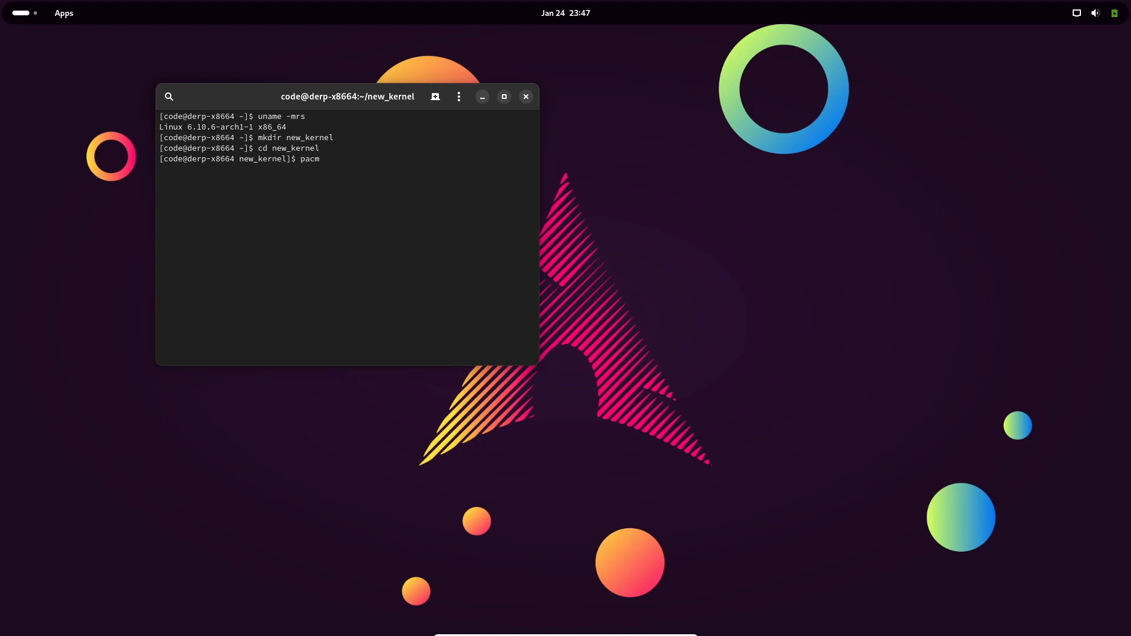
- Install bc with sudo pacman -S bc, entering the password and confirming
key("BackSpace")
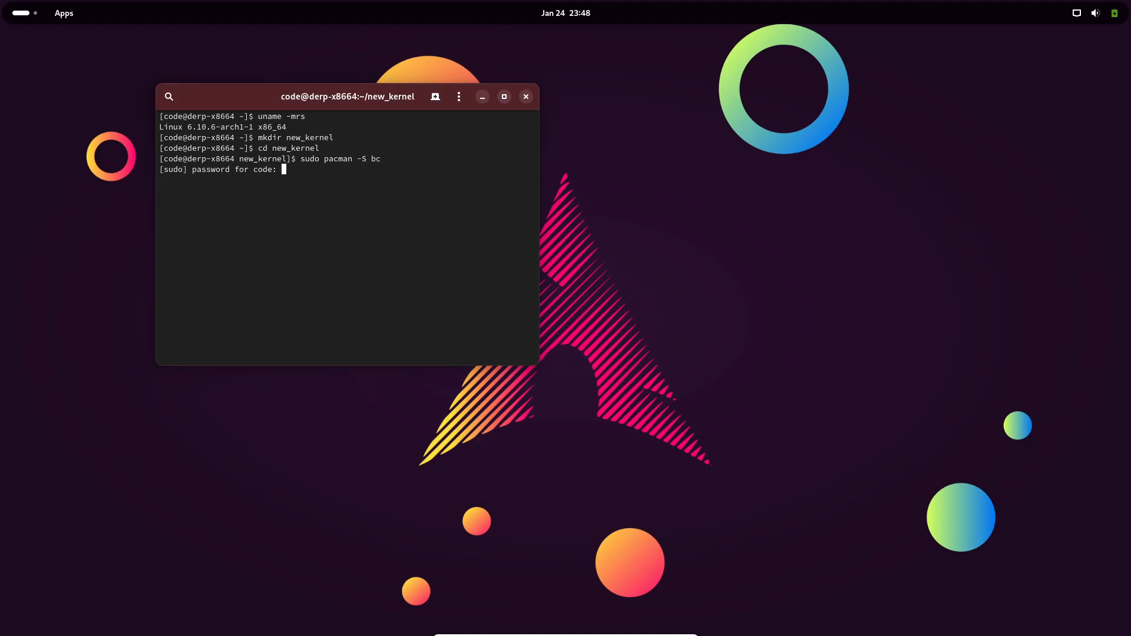
key("Return")
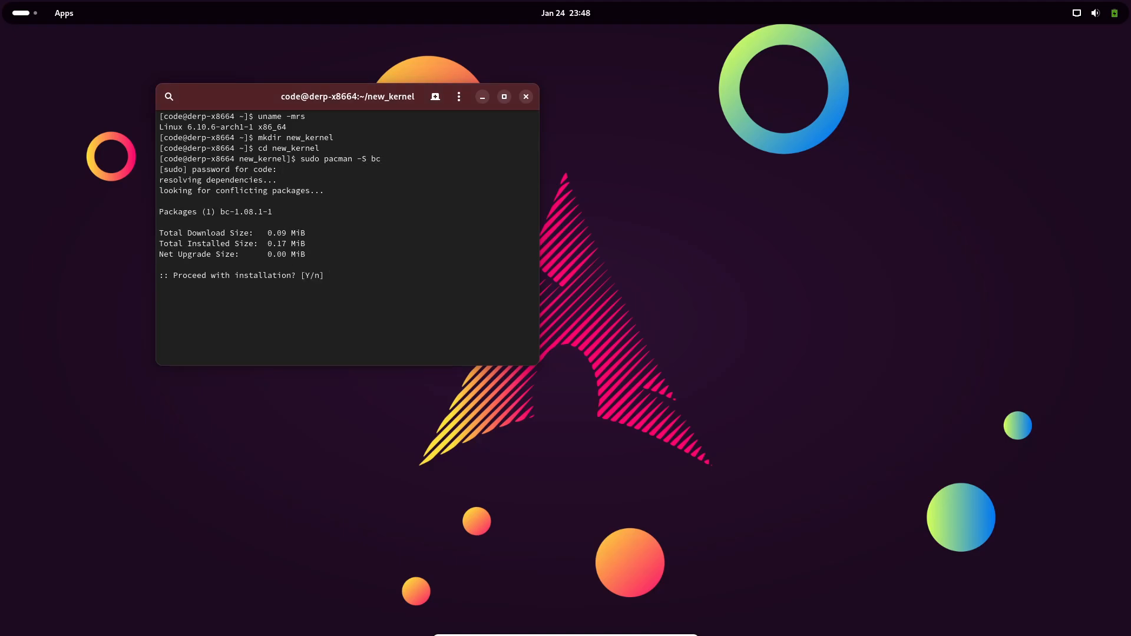
type("y")
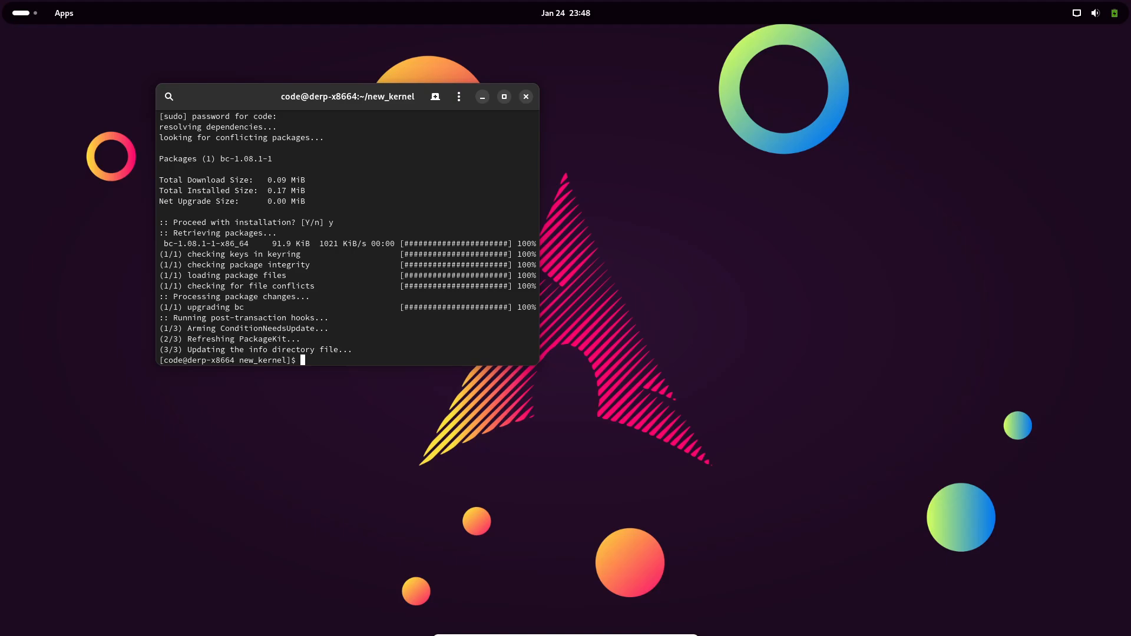
- Install the lynx package with pacman and confirm with y
type("sudo pacman -S Lynx")
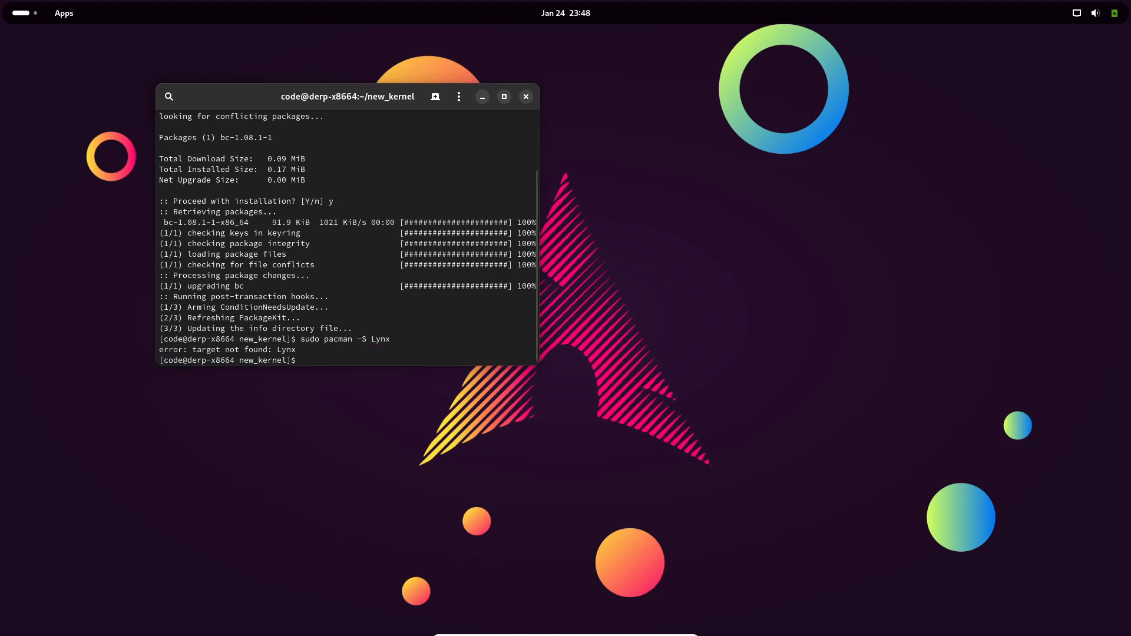
type("sudo pacman -S Lynx")
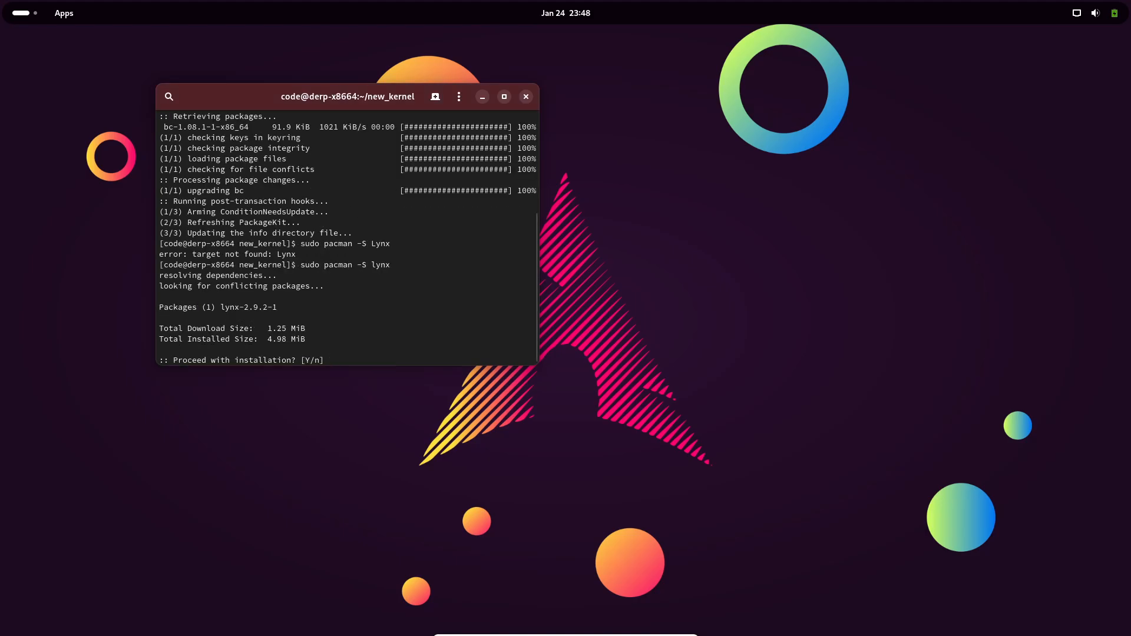
type("y")
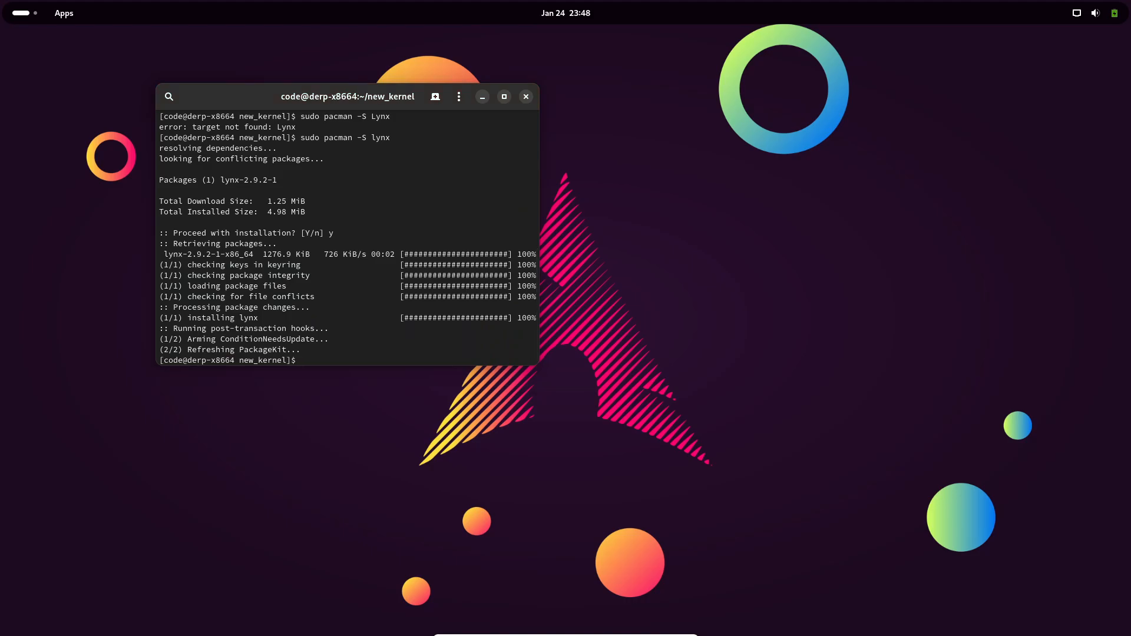
- Browse kernel.org in lynx, paging down to the last page, then quit to the prompt
type("lynx")
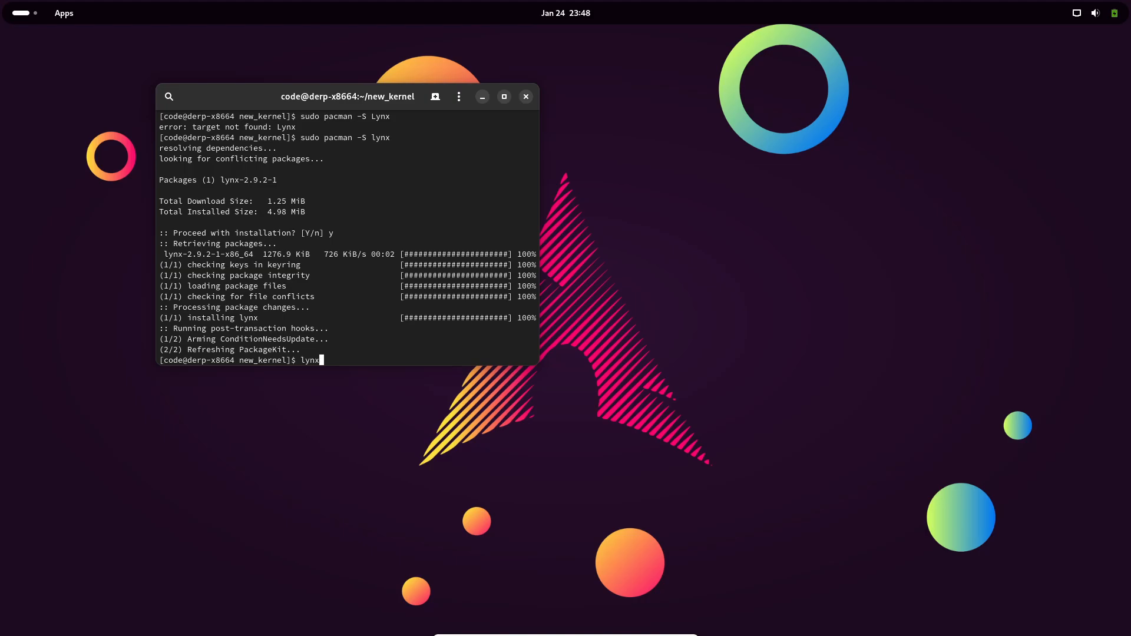
type("kernel")
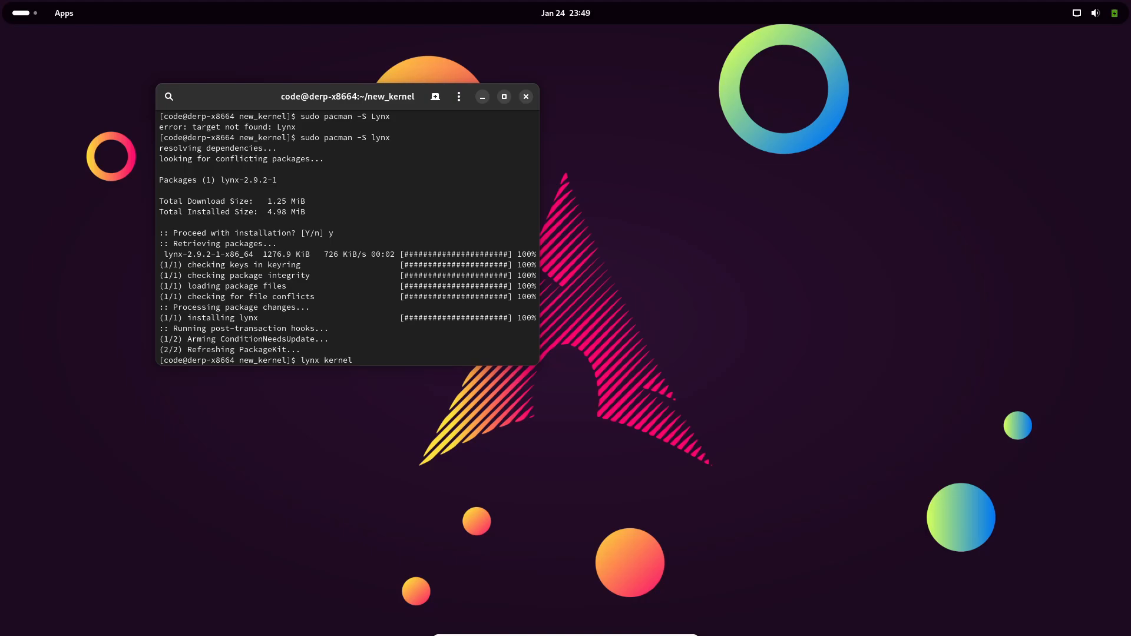
key("Return")
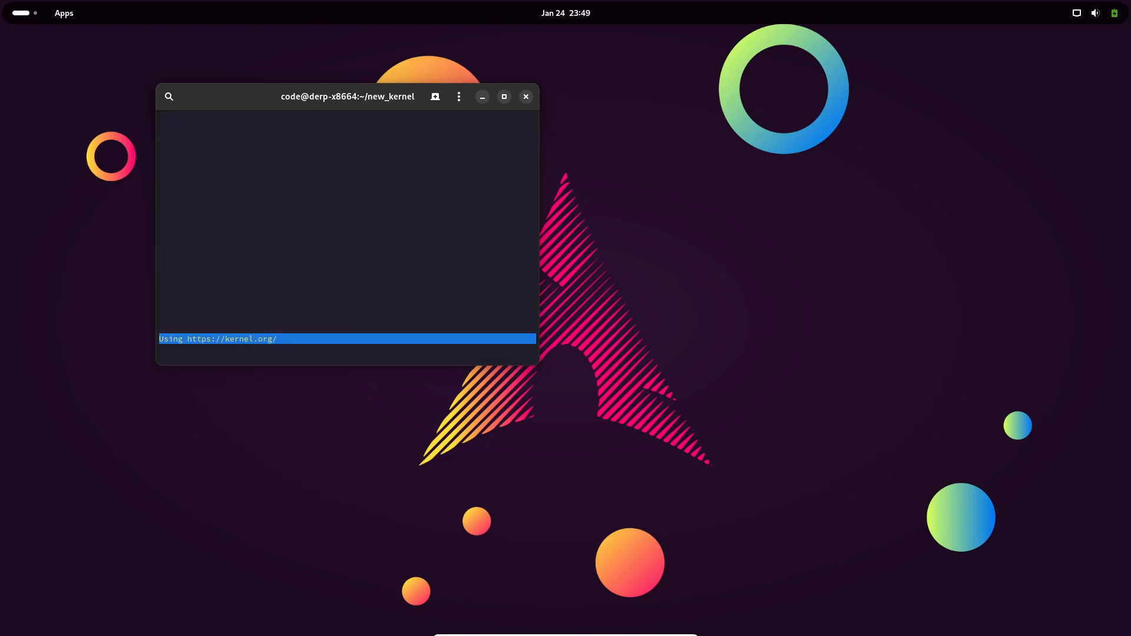
key("Return")
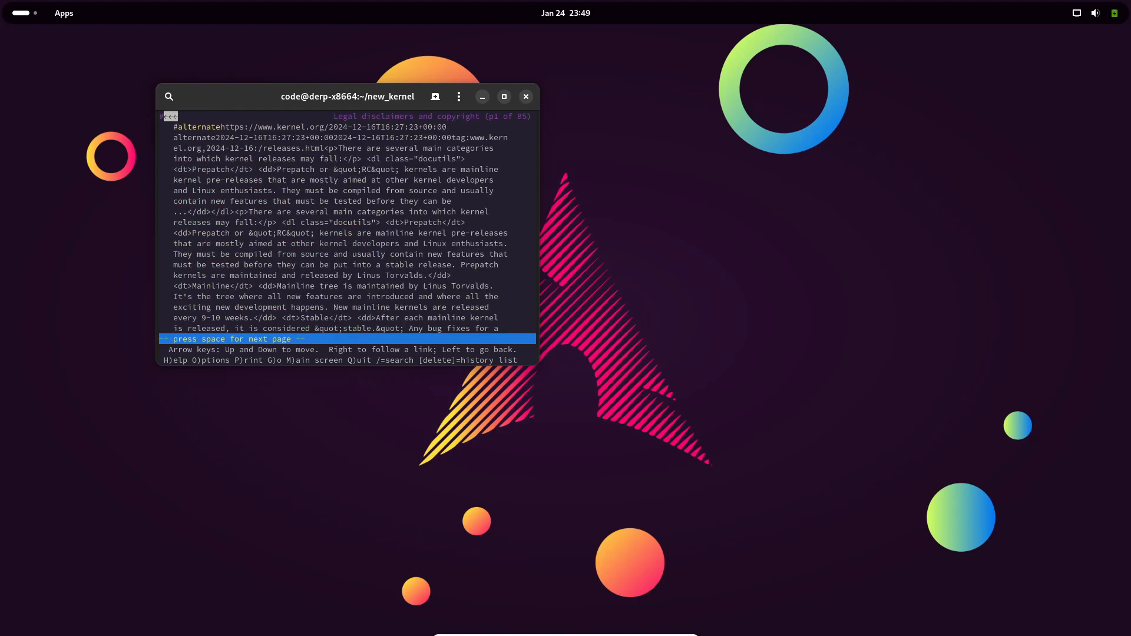
key("space")
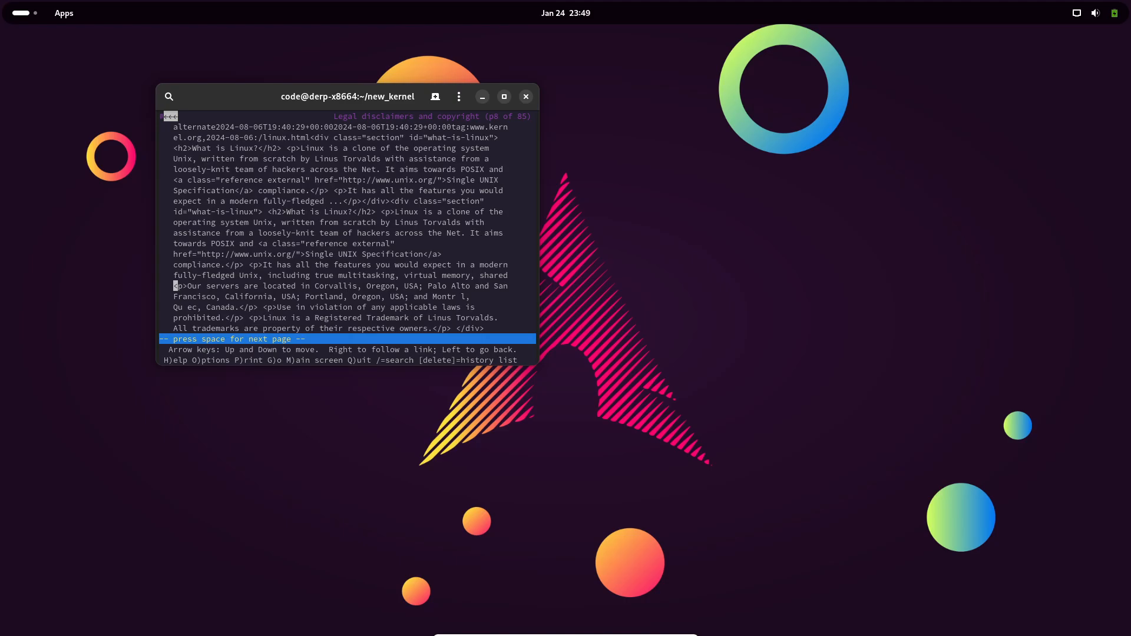
key("space")
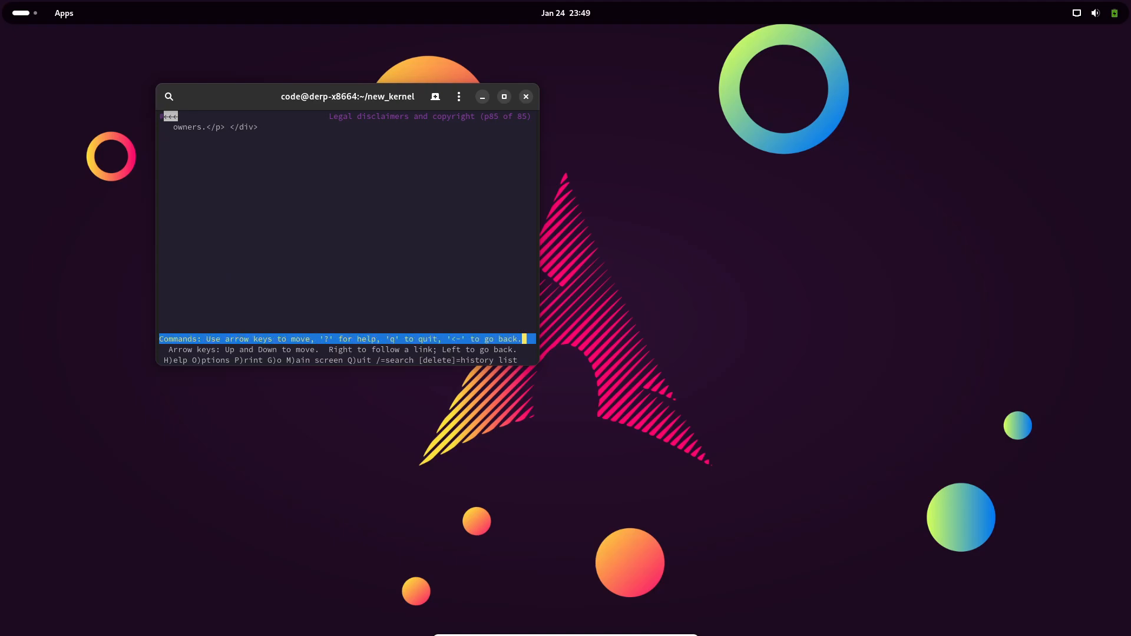
key("q")
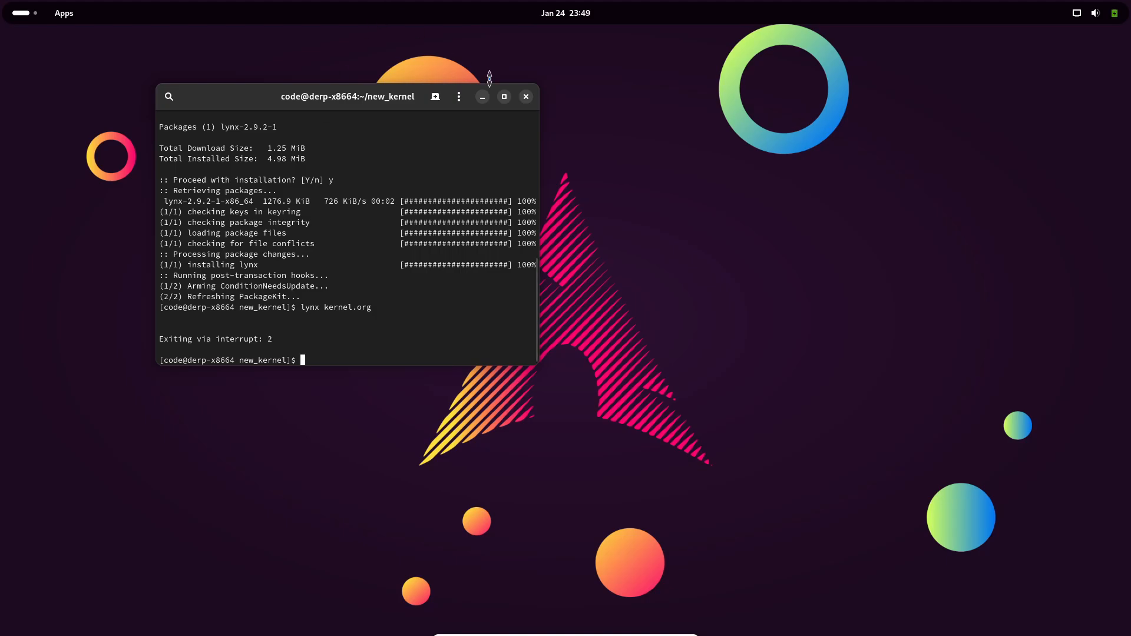
- Launch a new Console window from the Apps grid
left_click(526, 96)
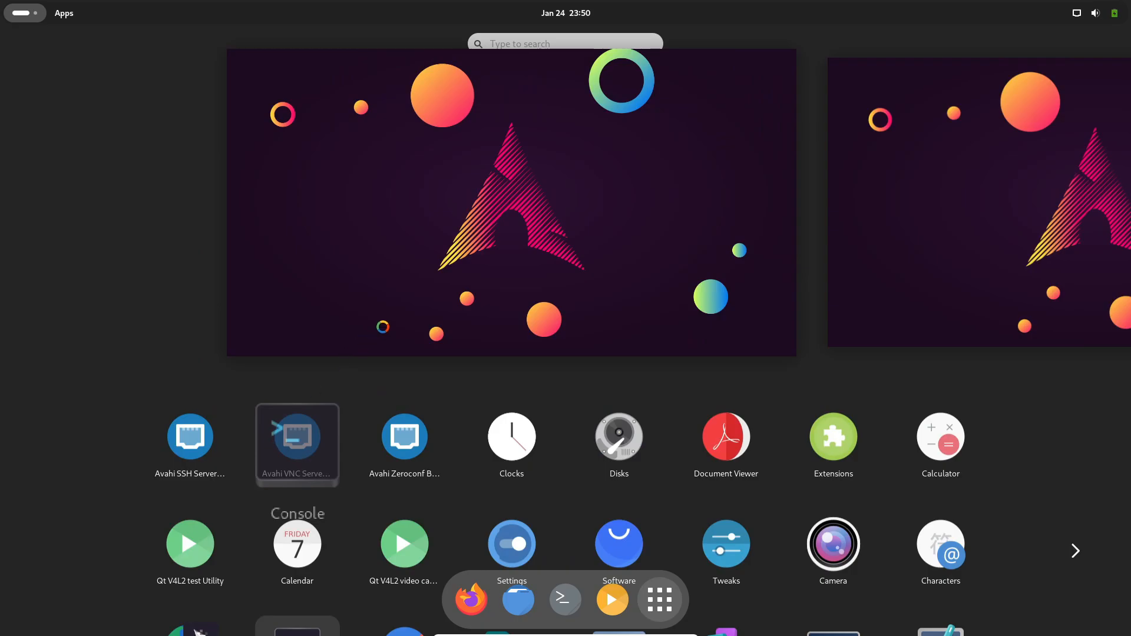
left_click(565, 599)
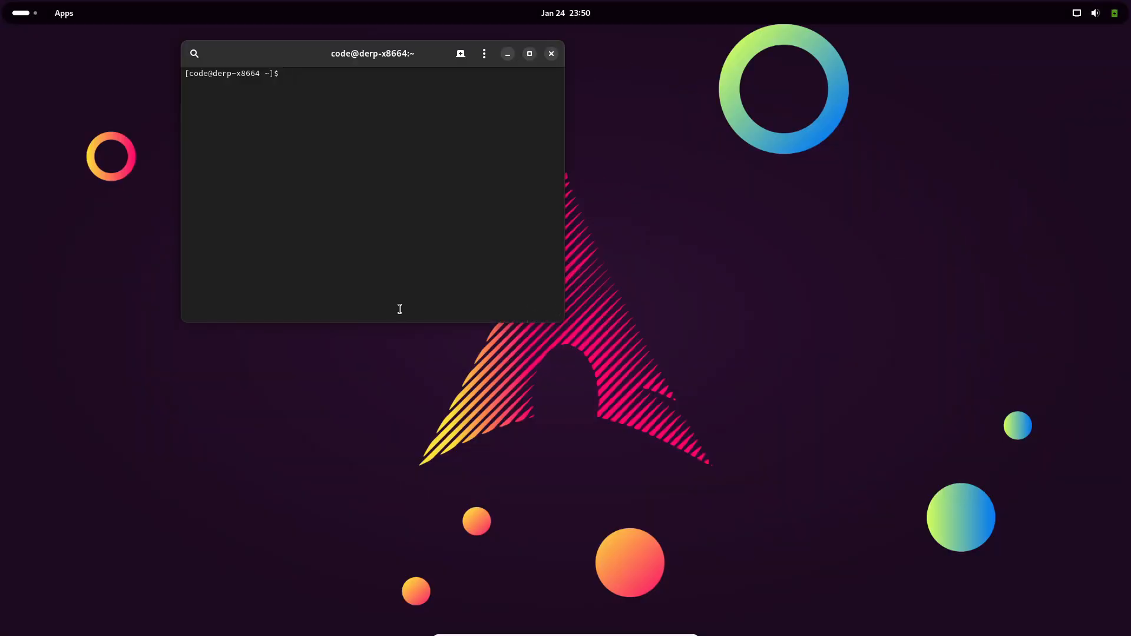
- Run sudo pacman -S linux linux-headers and confirm; it fails with 404 errors
type("sudo pacman")
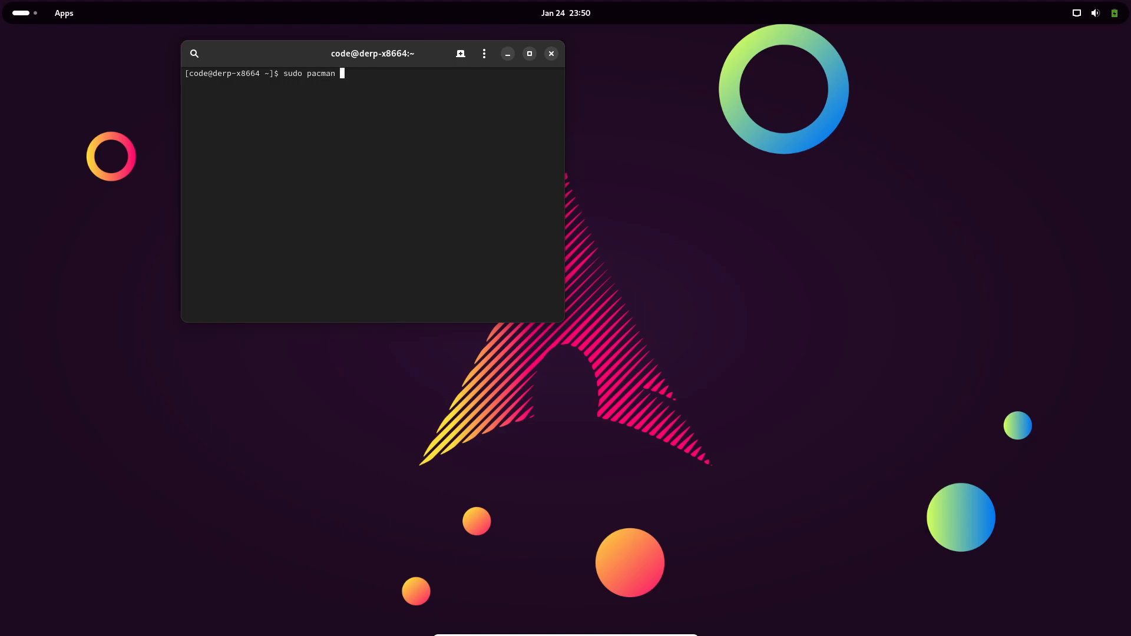
type("-S linux")
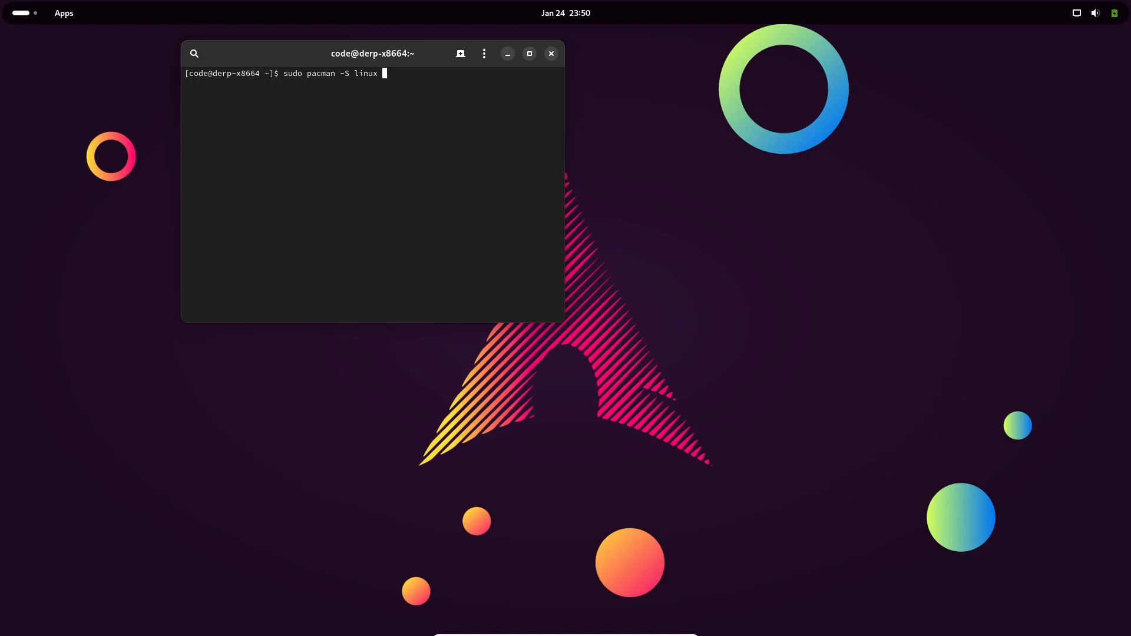
type("linux")
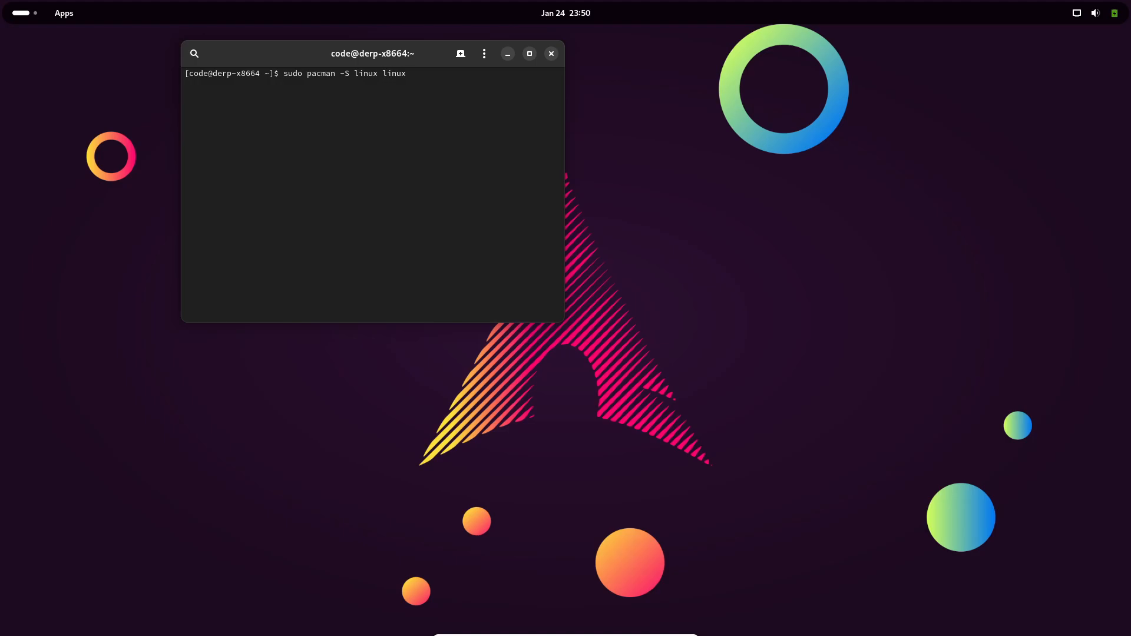
type("-he")
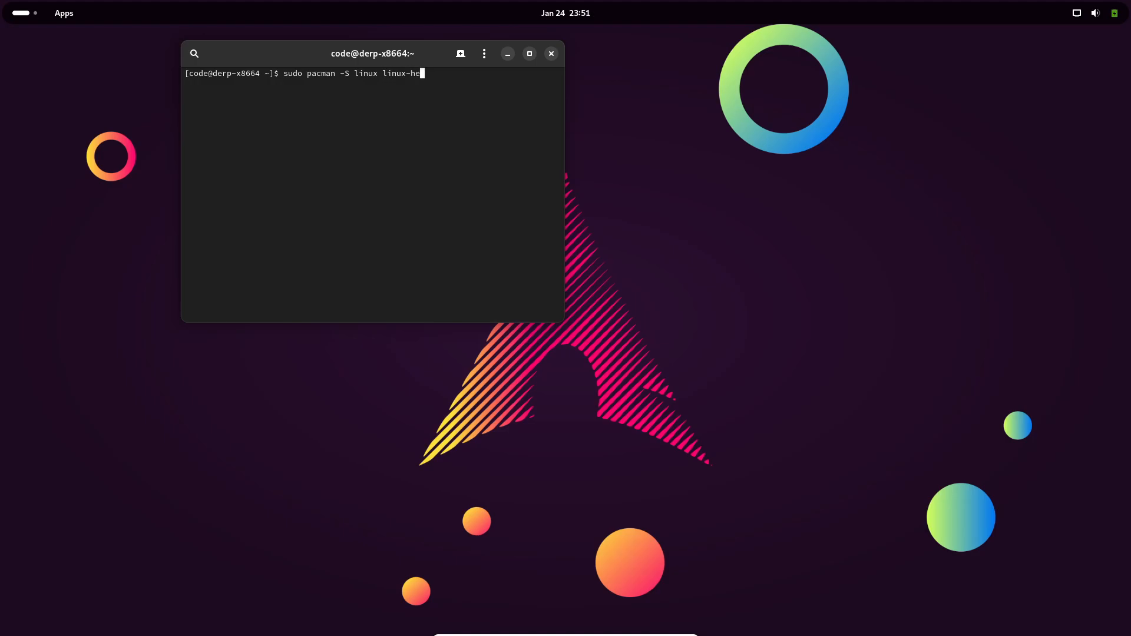
key("Enter")
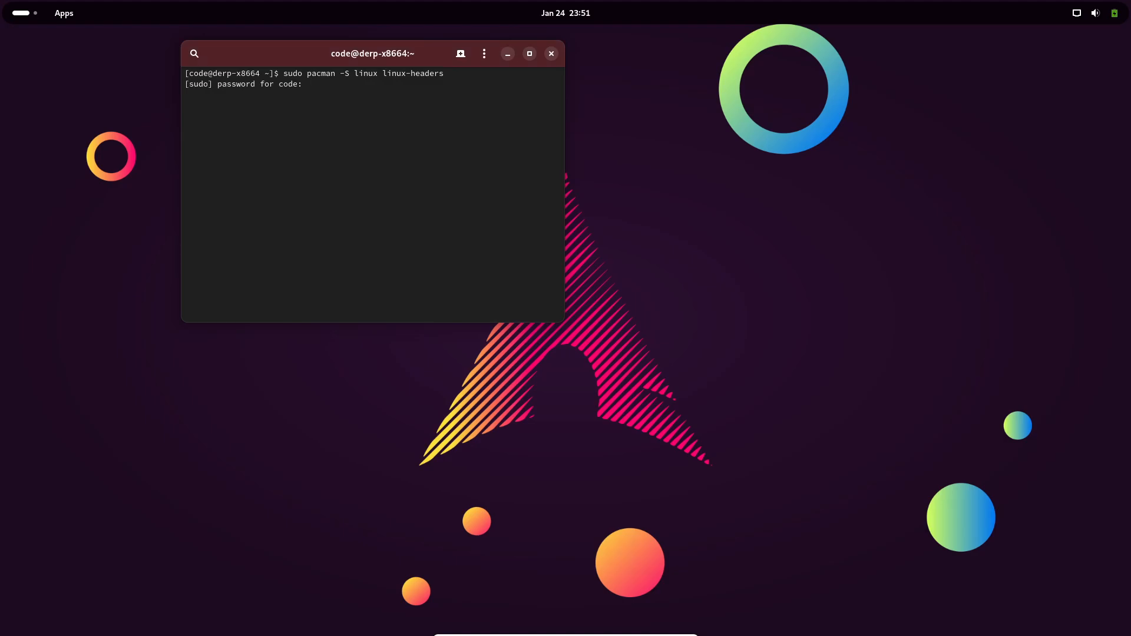
type("y")
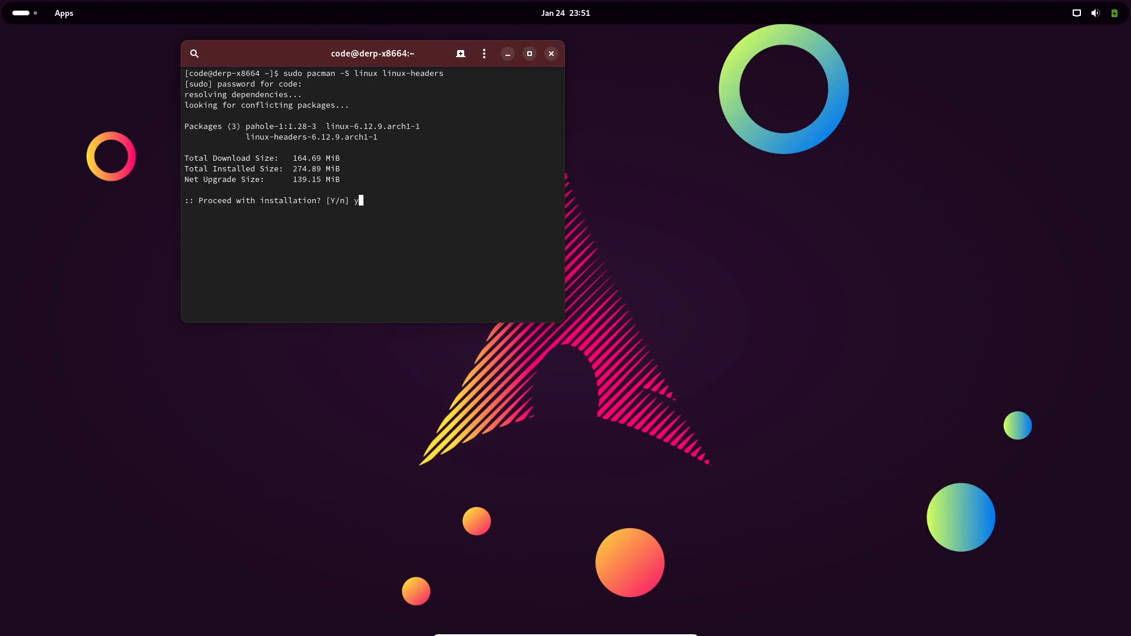
key("Return")
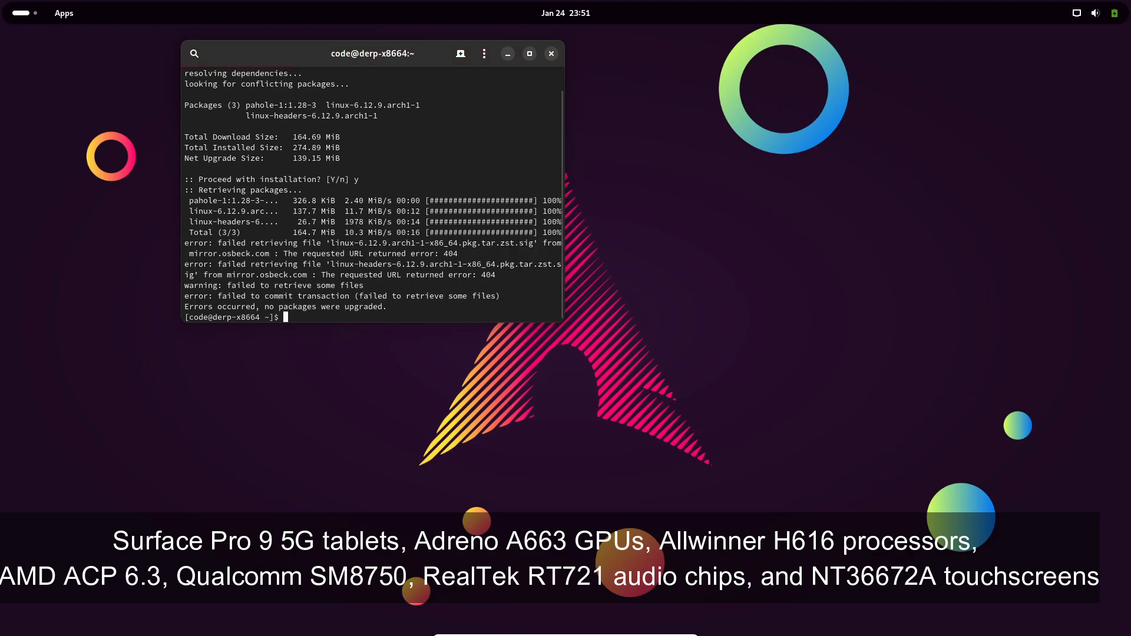
- Retry the linux linux-headers install, which fails again with 404 errors
type("sudo pacman -S linux linux-headers")
type("y")
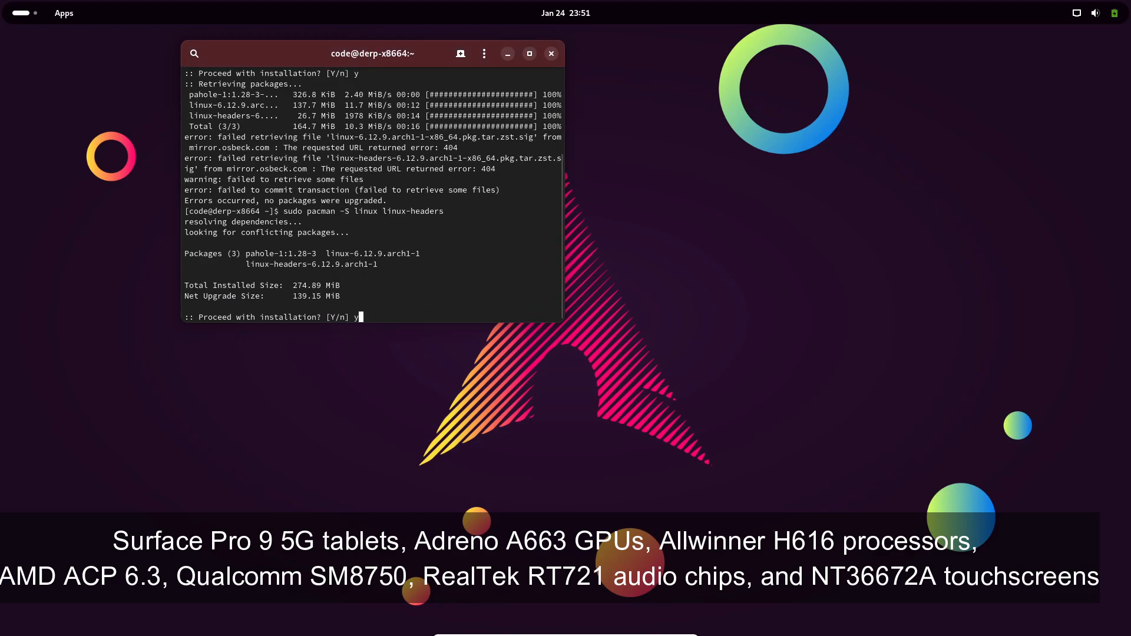
key("Return")
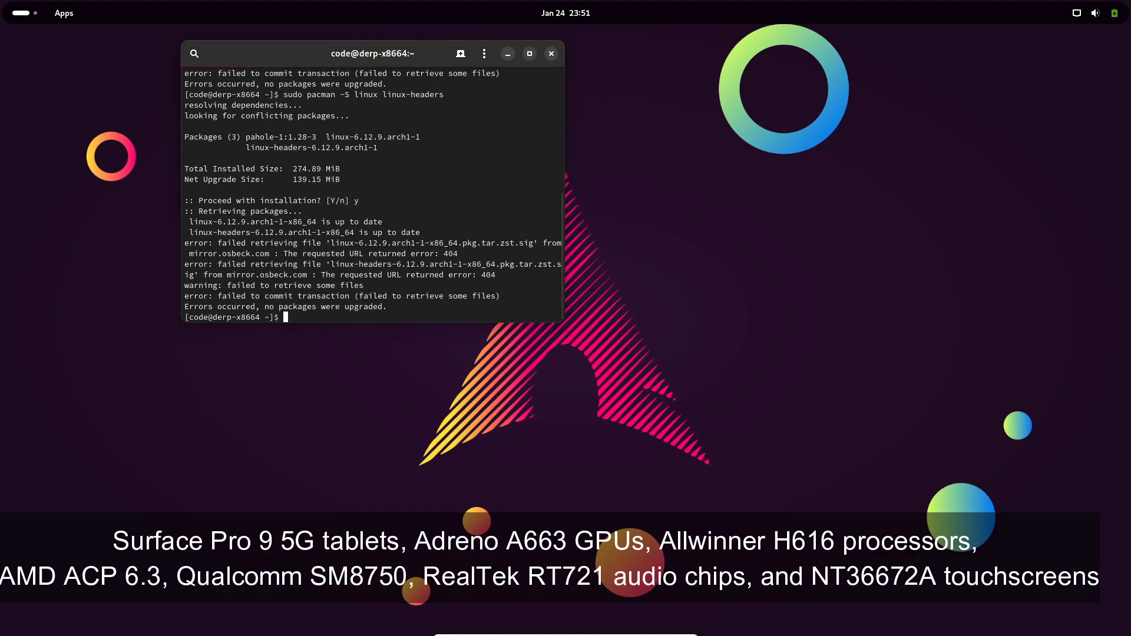
type("neofet")
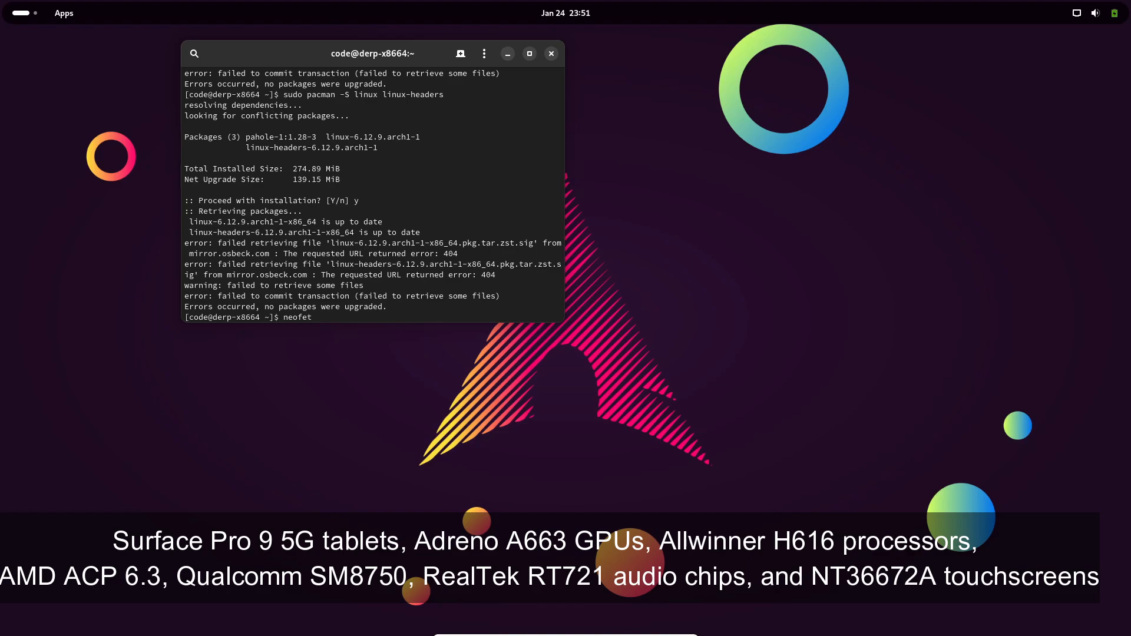
- Show neofetch, then run sudo pacman -S linux-lts linux-headers up to its confirmation prompt
key("Return")
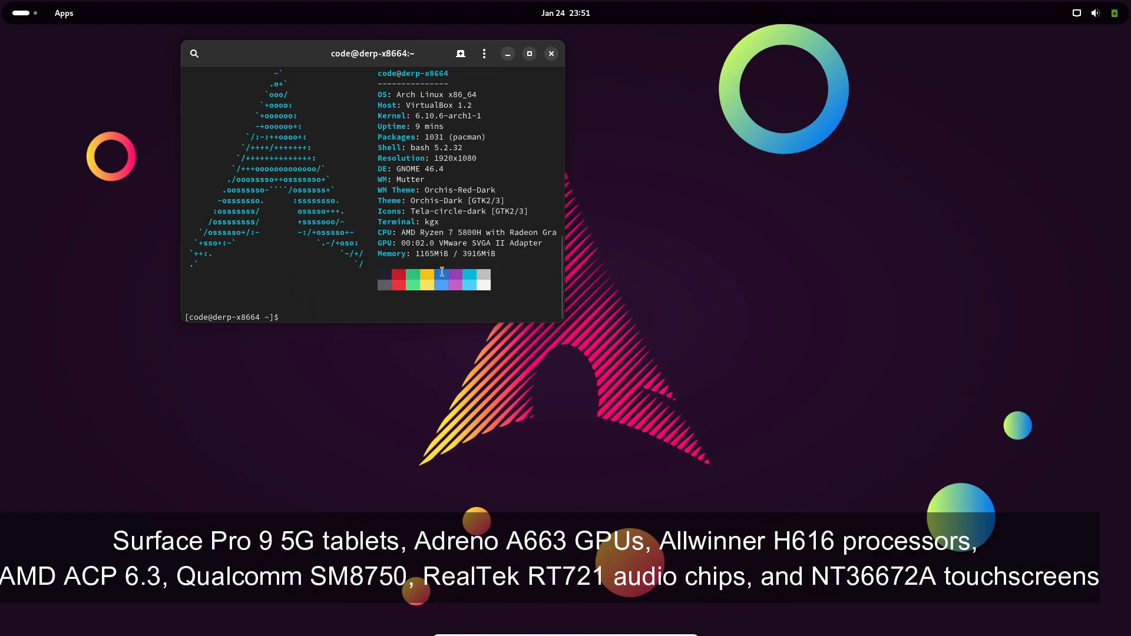
mouse_move(538, 279)
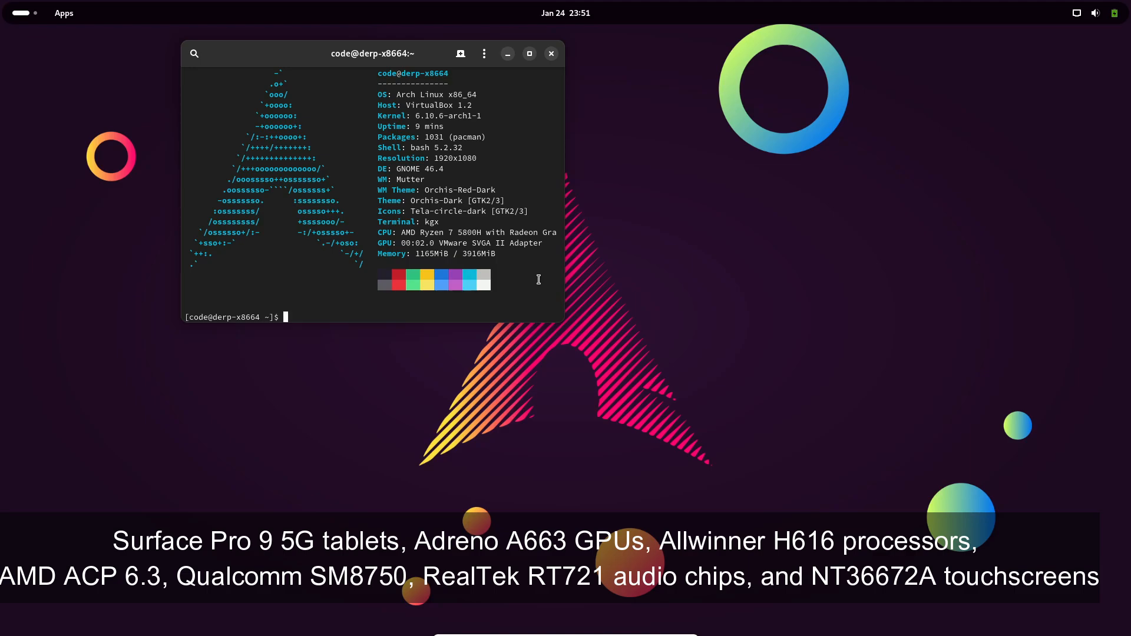
type("sudo pacman -S")
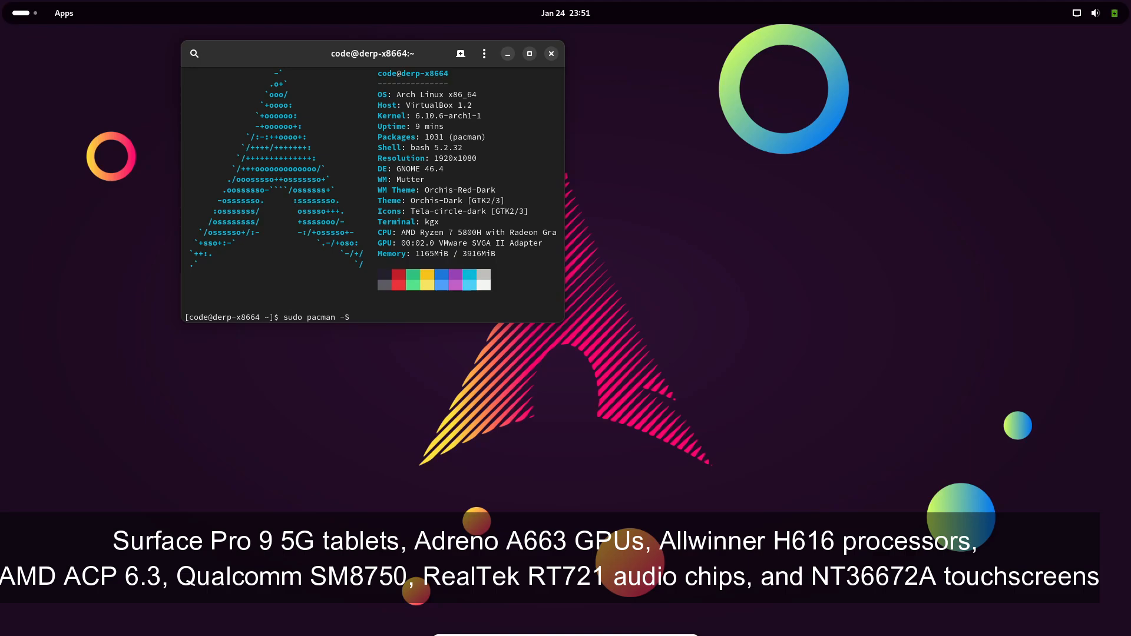
type("linux")
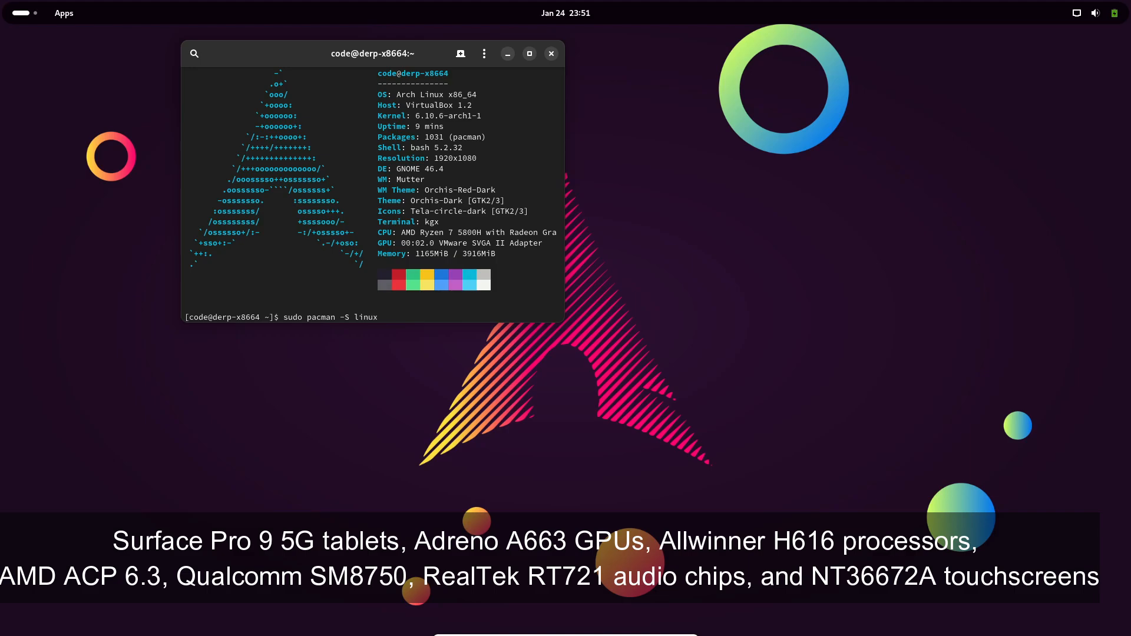
type("linux-he")
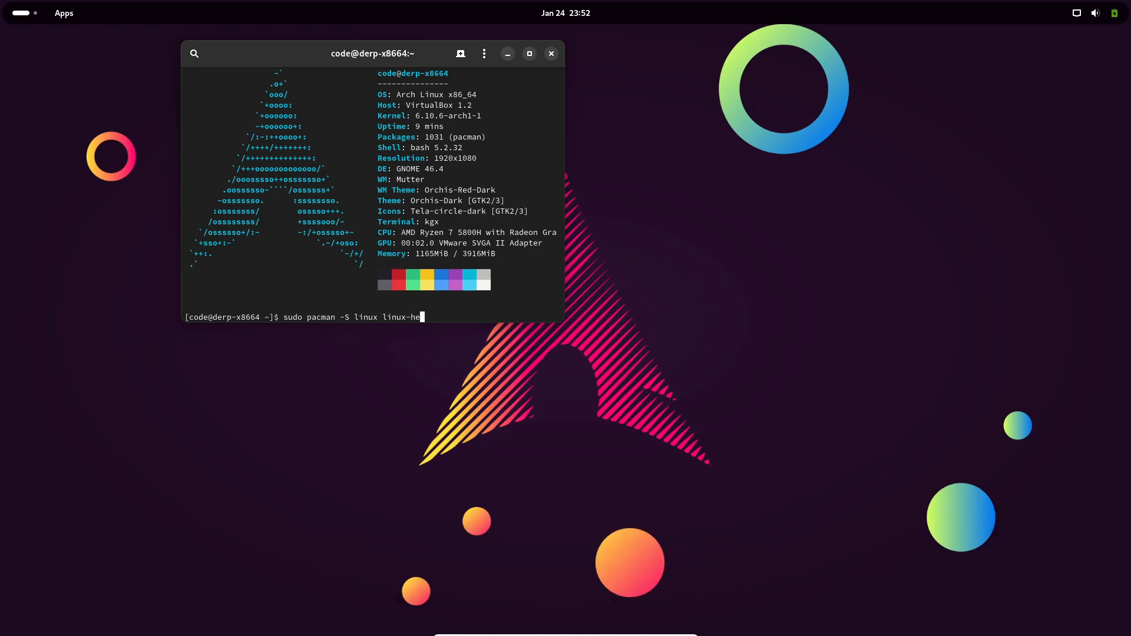
type("aders")
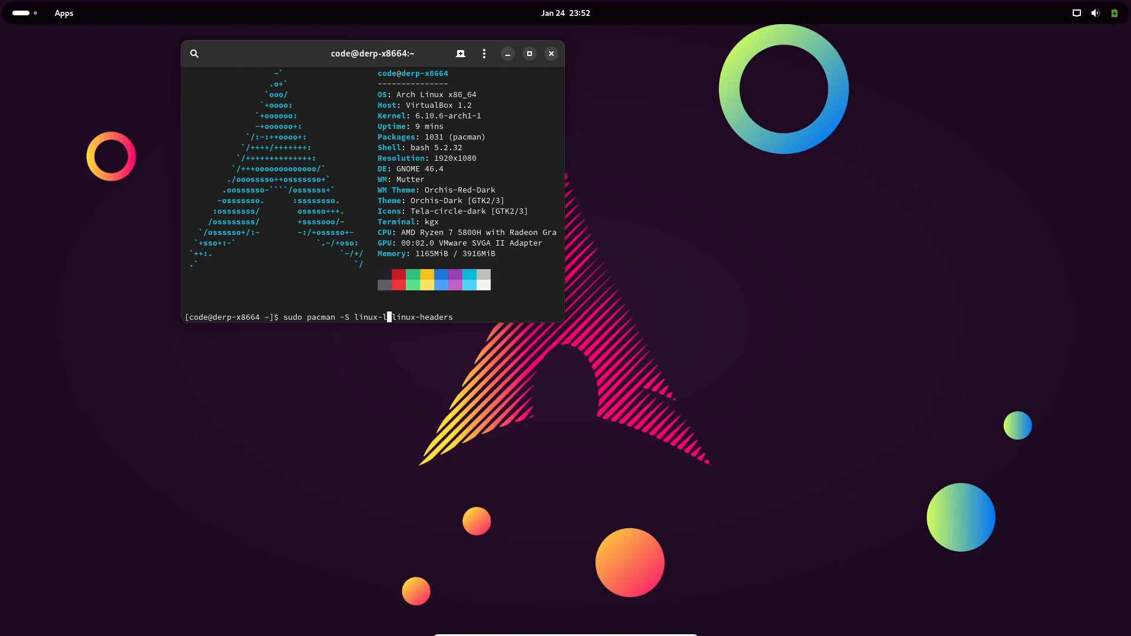
type("ts")
key("Return")
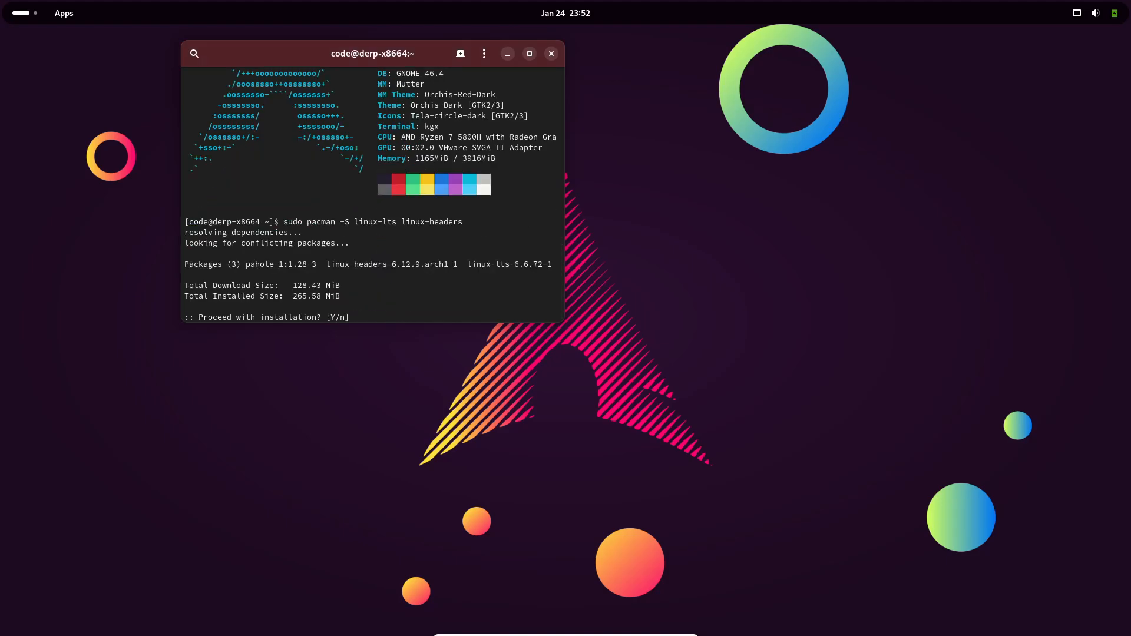
- Answer y to proceed with the linux-lts install and y to import the PGP key
type("y")
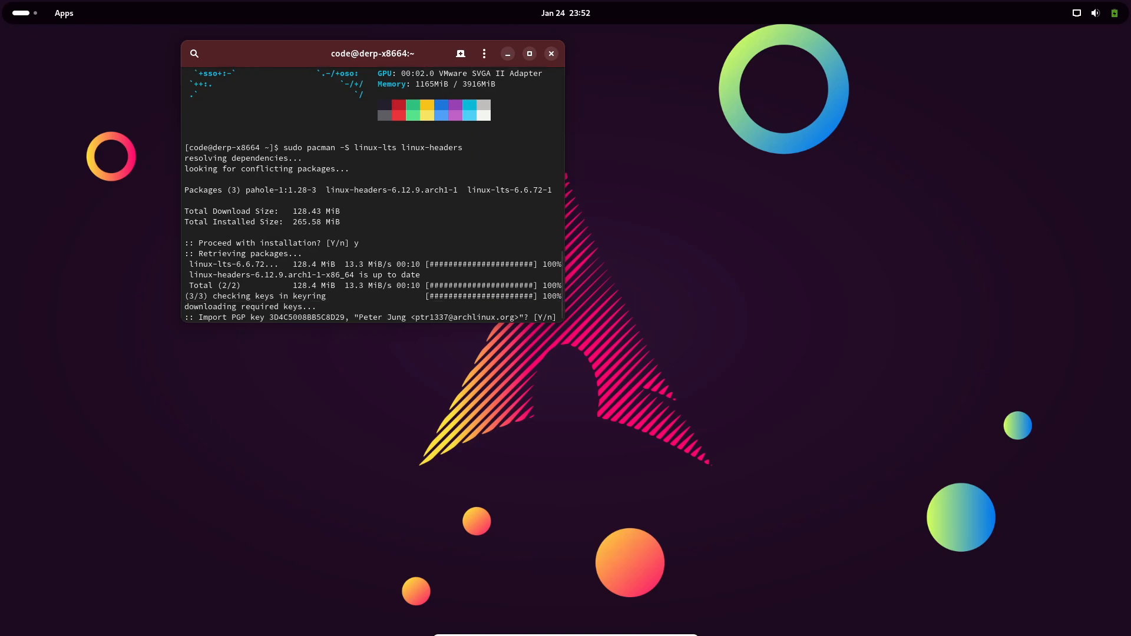
type("y")
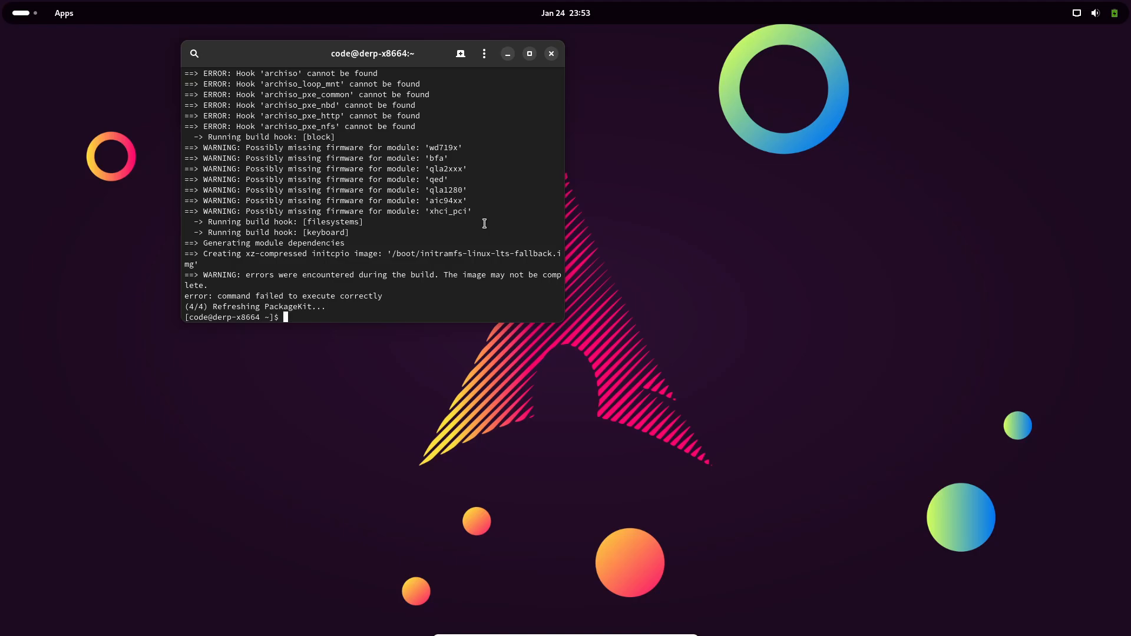
- Close the terminal and power off the Arch Linux VM through VirtualBox's close prompt
left_click(551, 54)
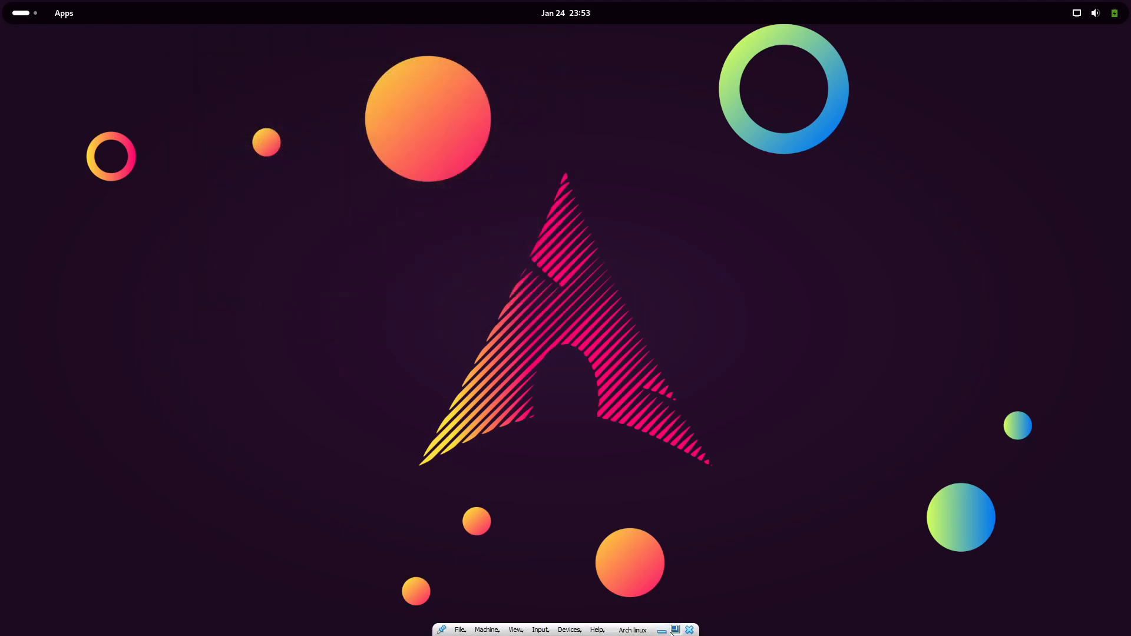
left_click(691, 629)
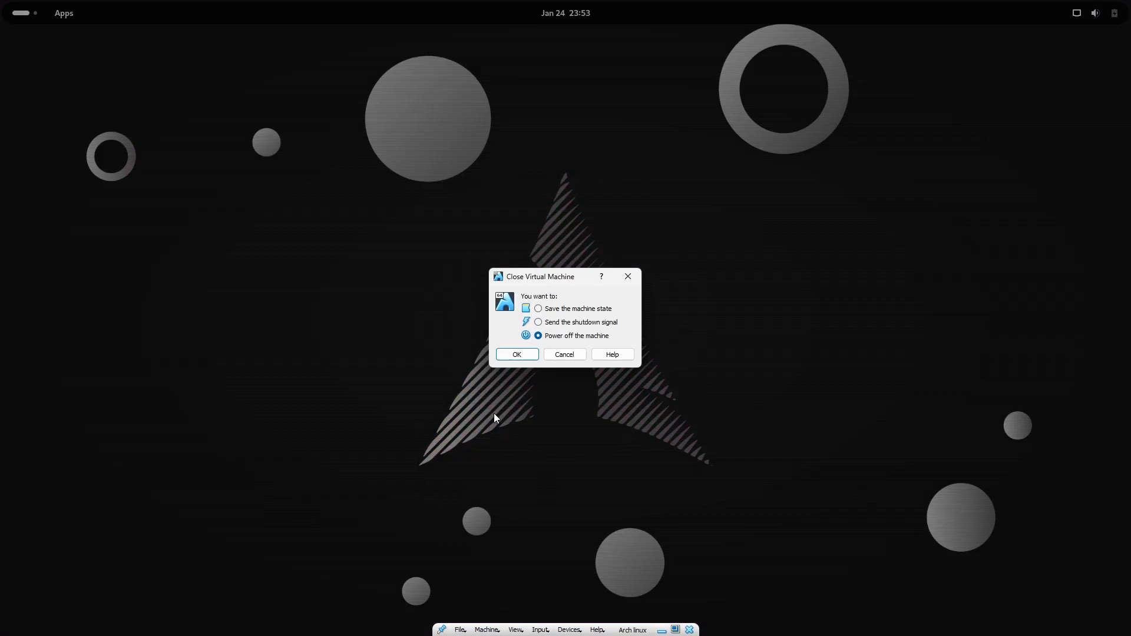
left_click(517, 355)
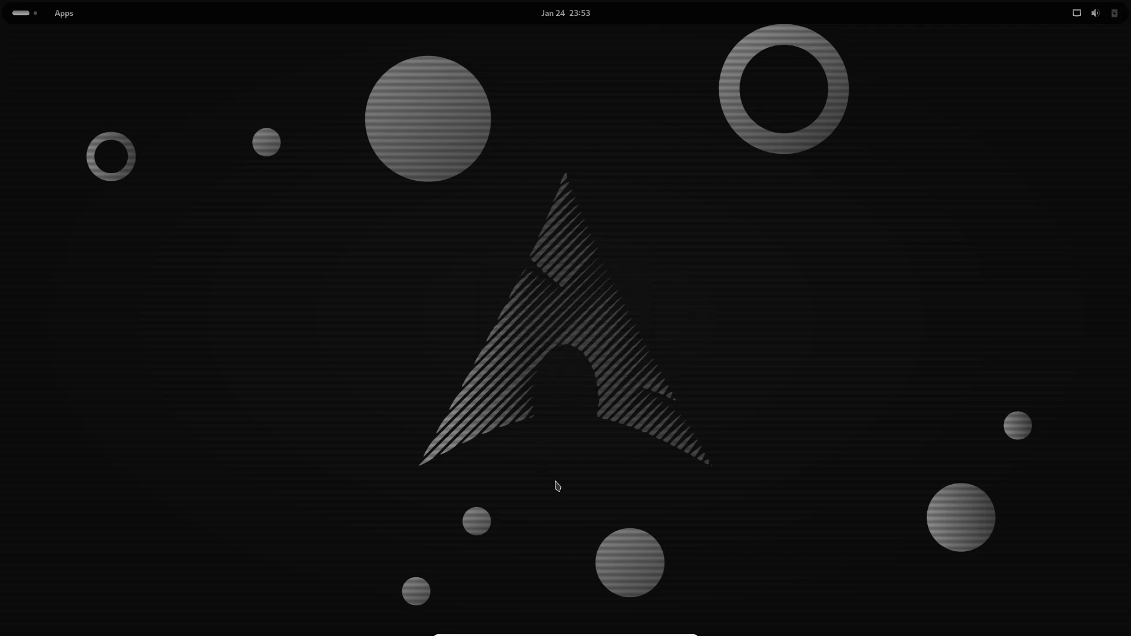